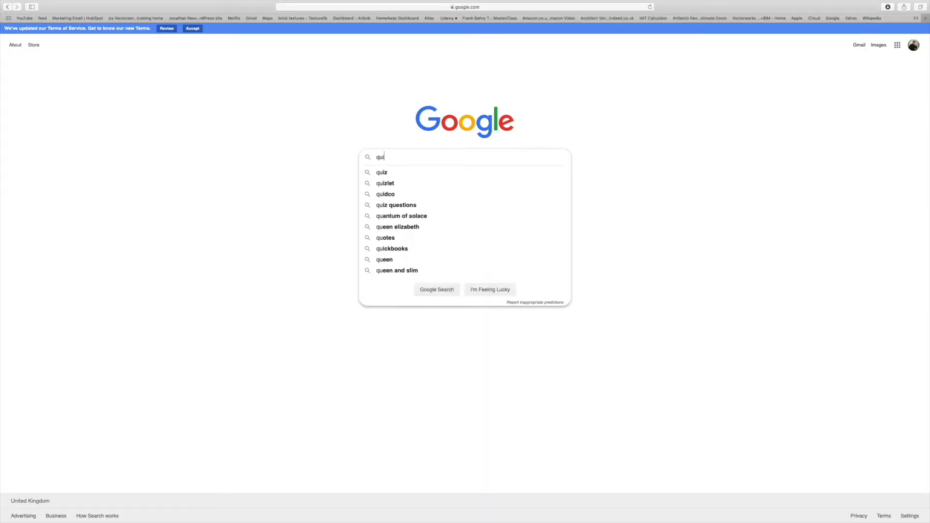
Search Google for 'quixel' and open the Quixel website from the results.
type("quixel")
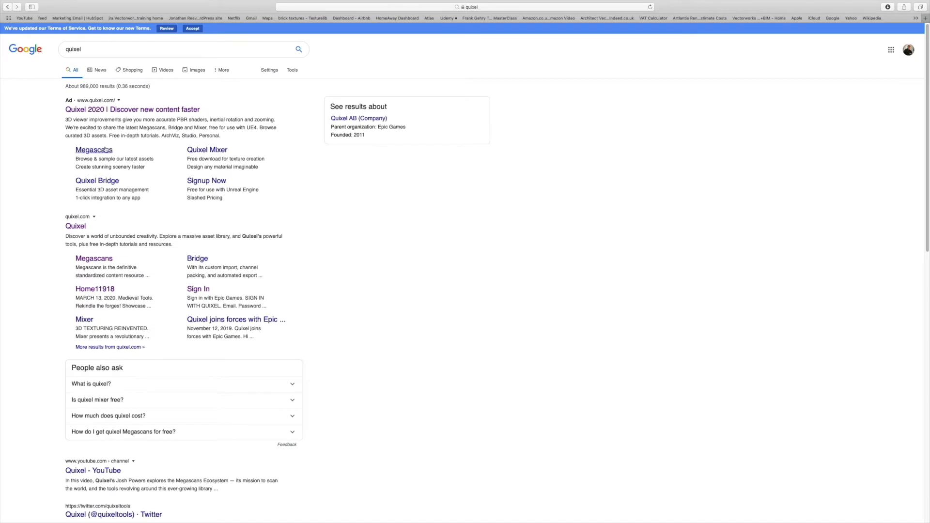
left_click(206, 181)
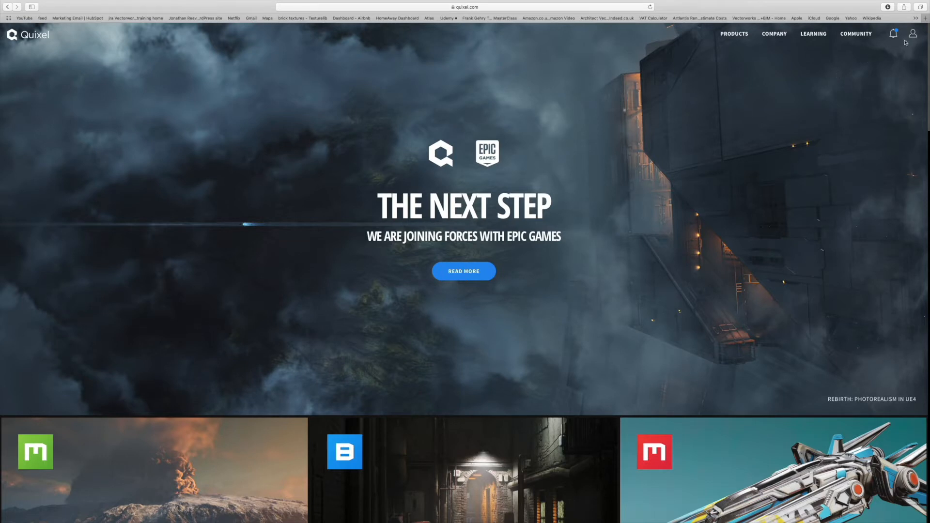
Check the account menu, then reach Browse Megascans through the Products menu.
left_click(913, 34)
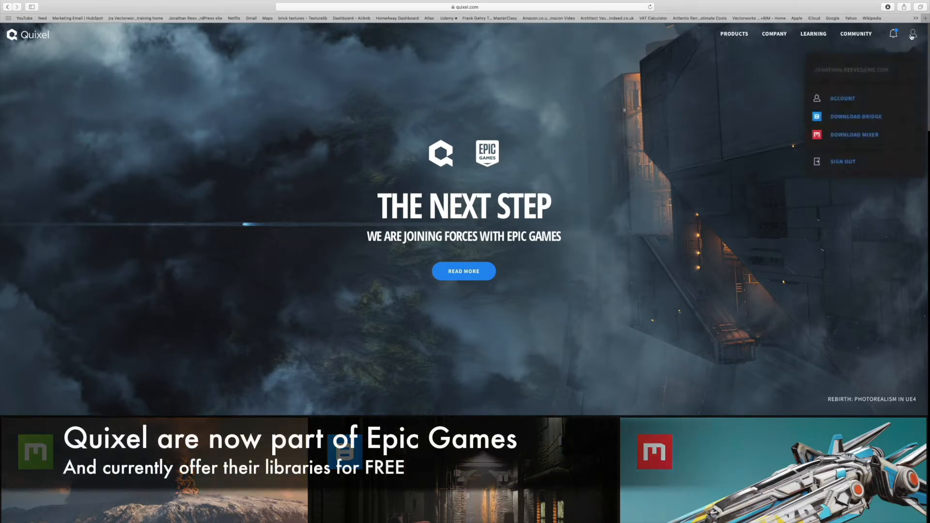
mouse_move(899, 61)
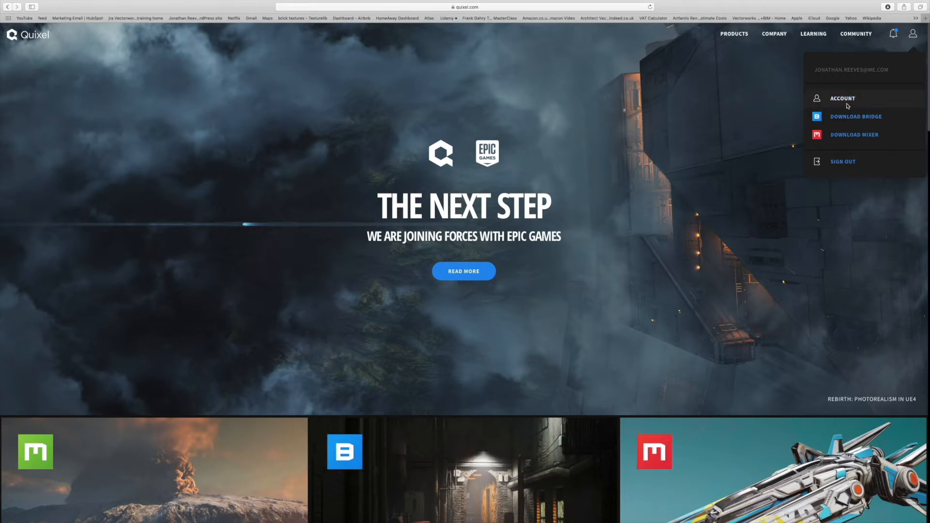
mouse_move(735, 38)
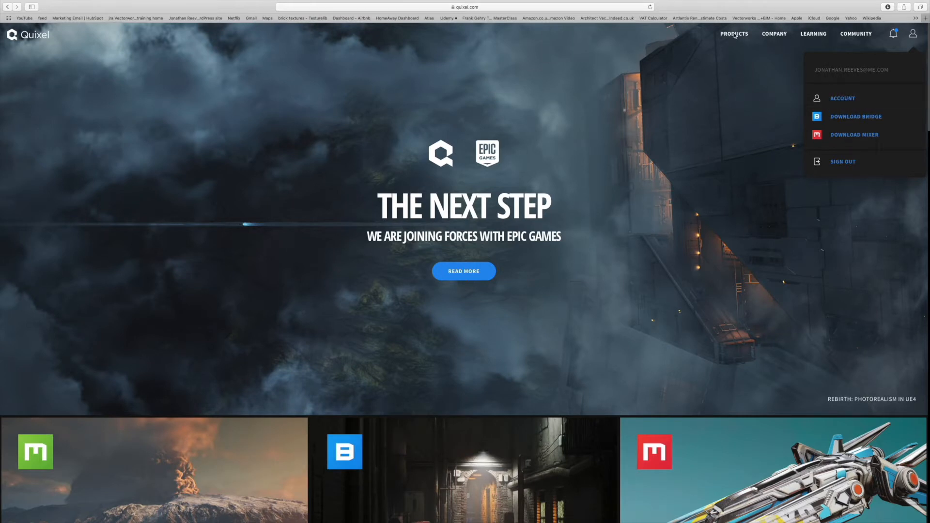
left_click(735, 33)
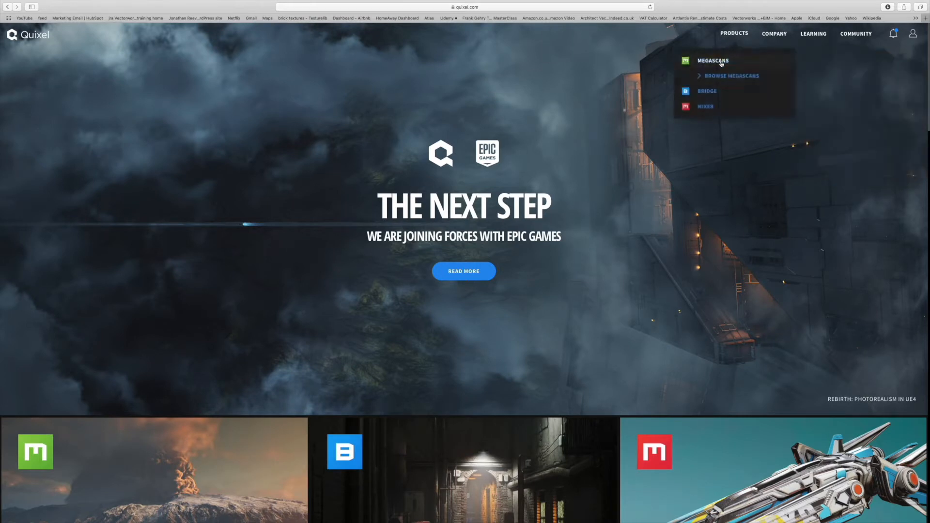
left_click(732, 76)
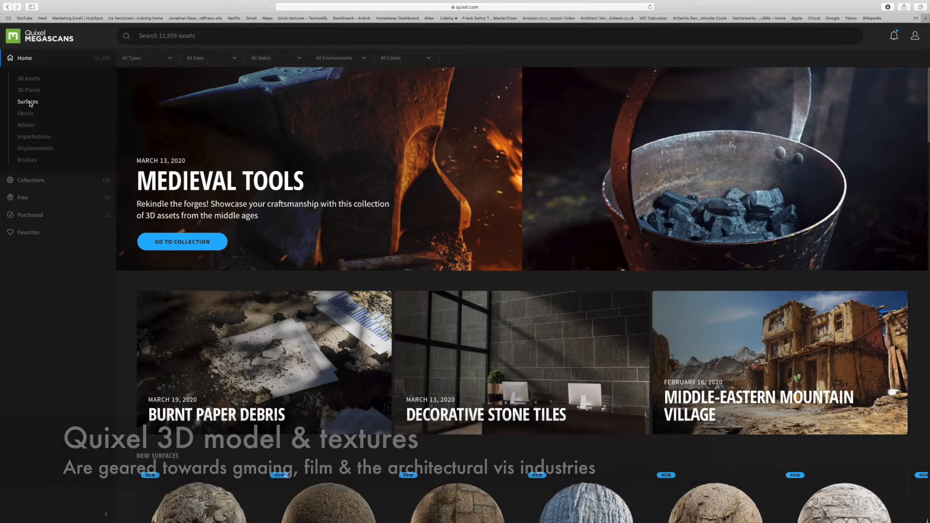
Show the Surfaces categories and open the Rock surface category.
left_click(28, 102)
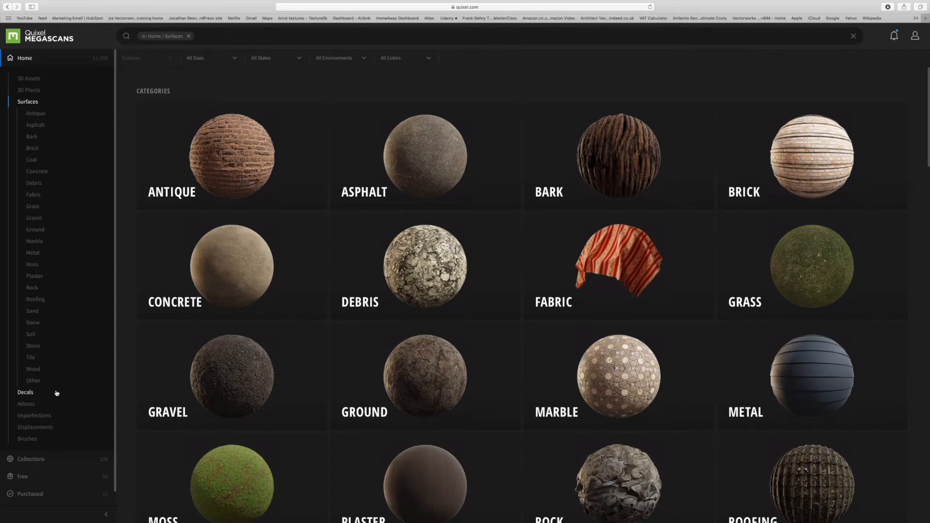
mouse_move(34, 176)
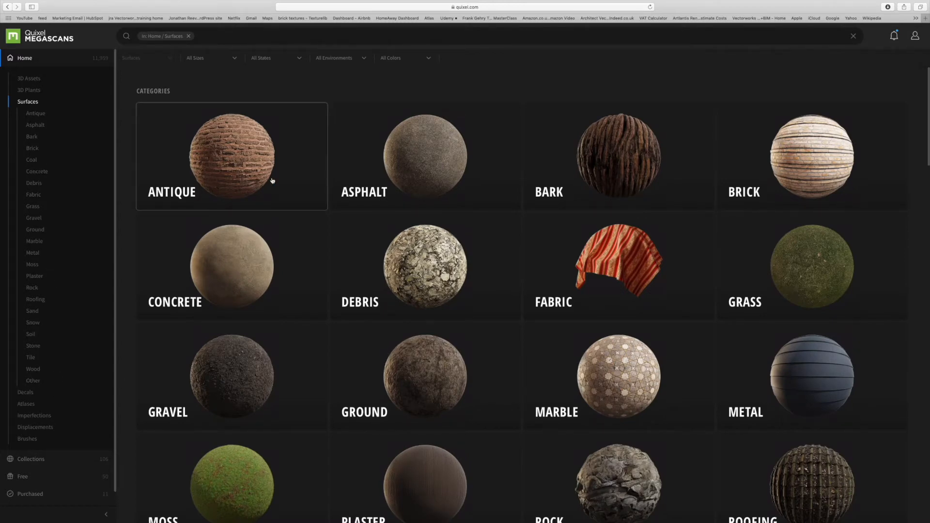
scroll("down", 3)
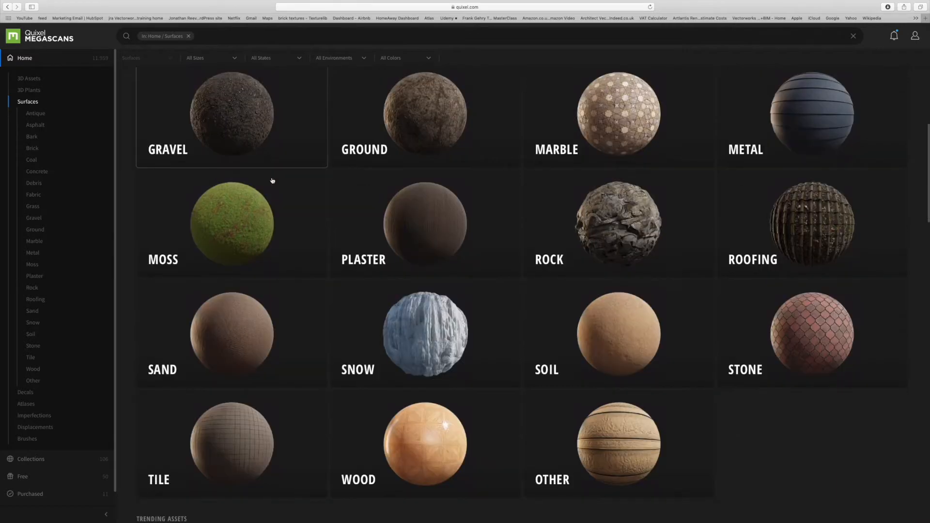
scroll("down", 3)
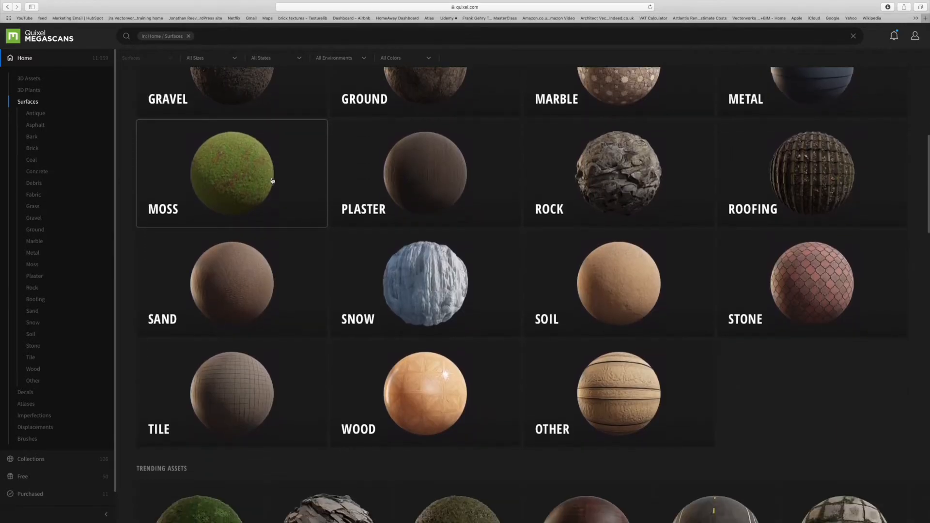
scroll("down", 3)
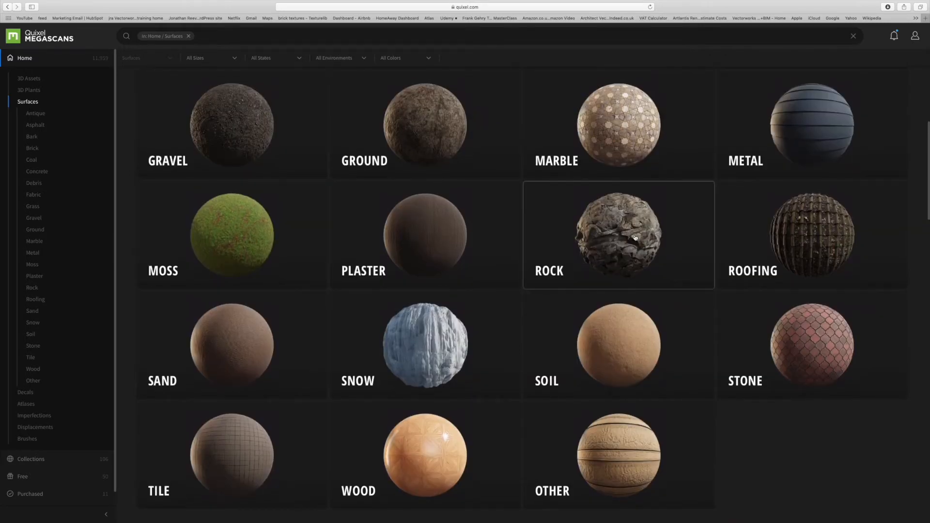
left_click(628, 240)
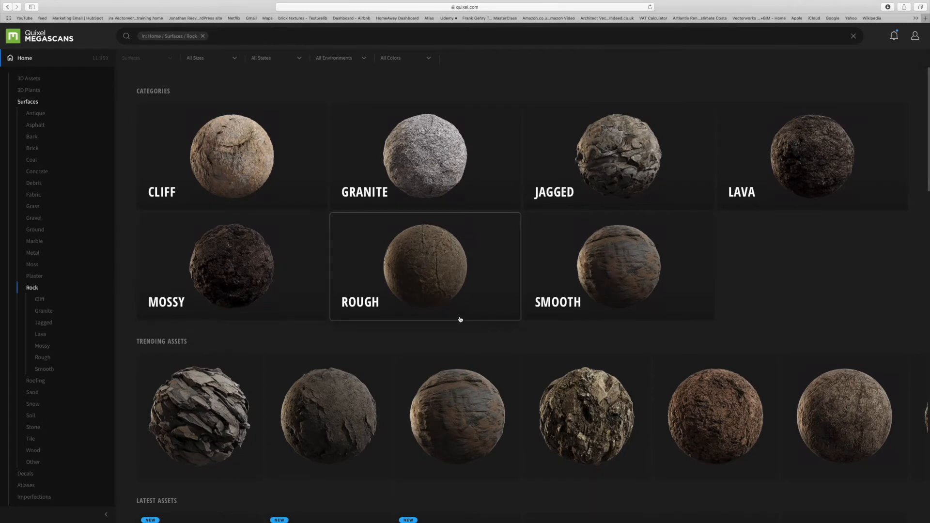
Open the Icelandic Rock Cliff asset and download its surface scan.
scroll("down", 3)
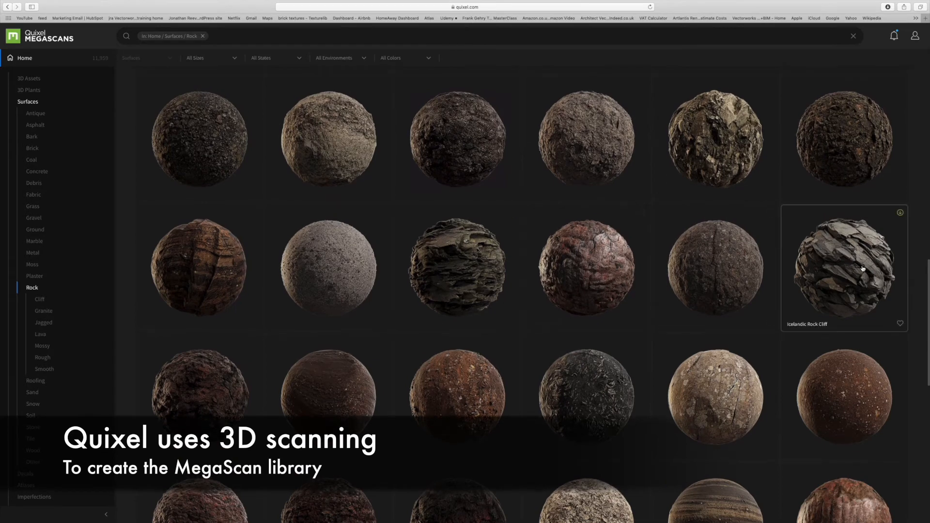
left_click(863, 269)
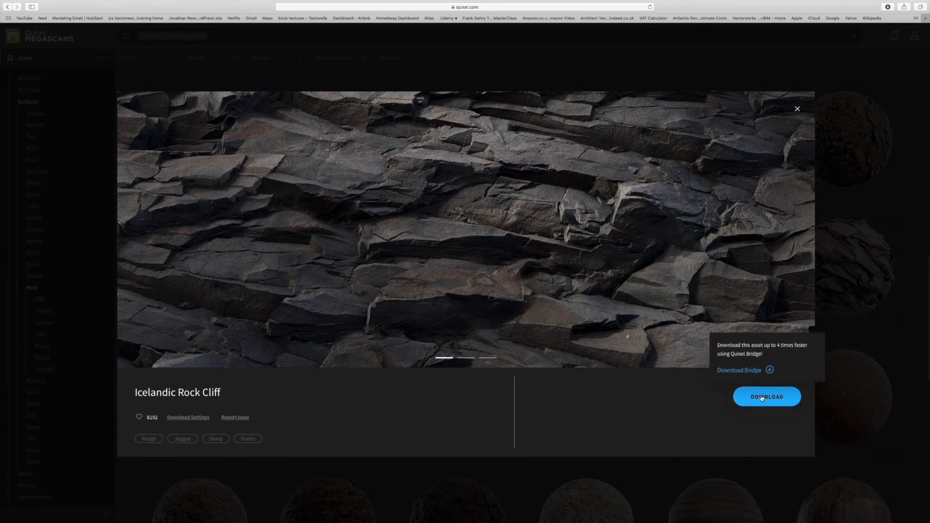
left_click(767, 397)
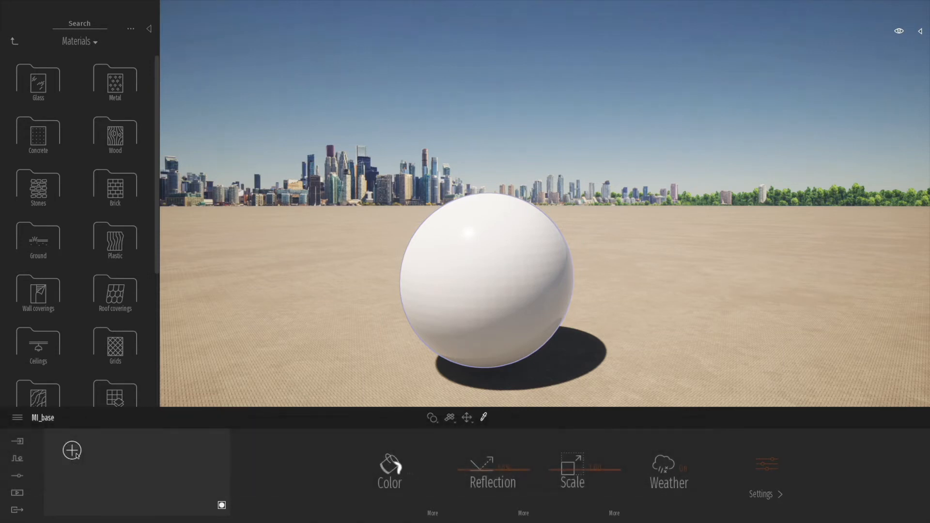
Create a new material on the white sphere using the + button.
left_click(72, 450)
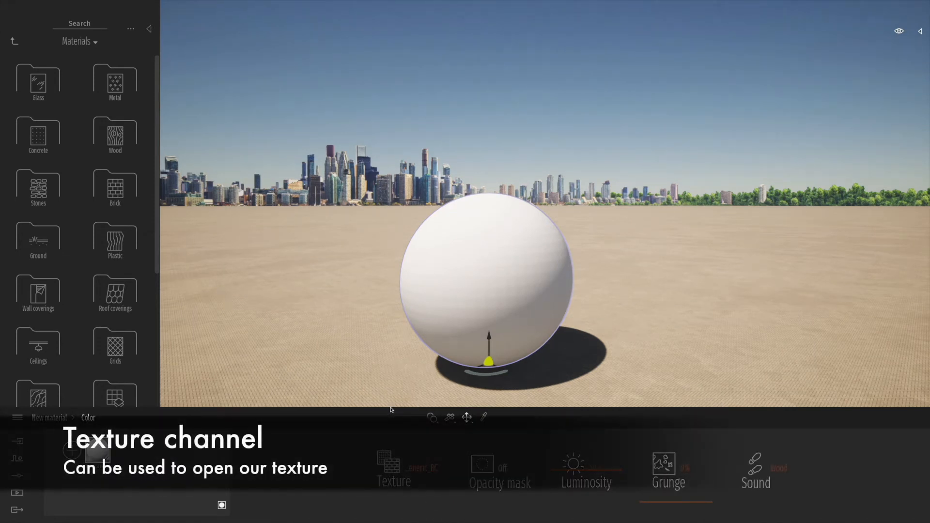
Load the Albedo JPG from Downloads' Rock_Jagged folder as the colour texture.
left_click(390, 465)
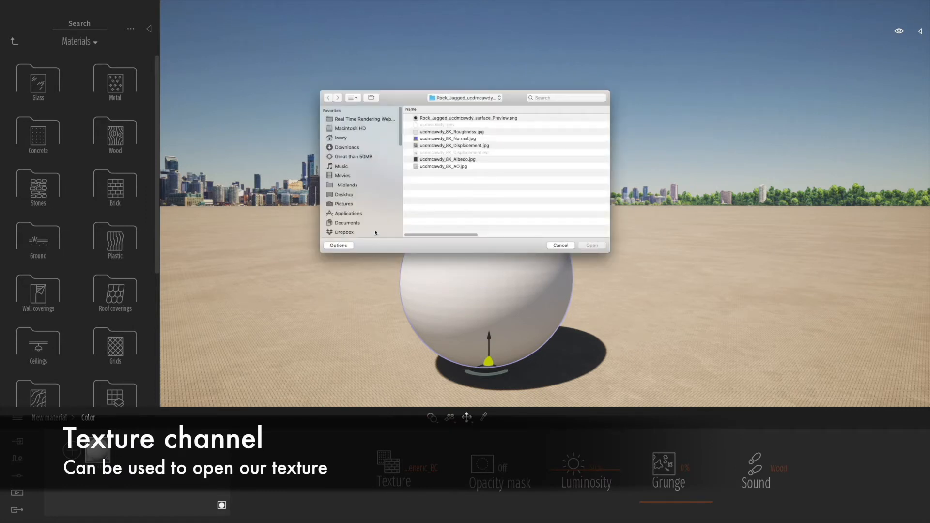
left_click(346, 147)
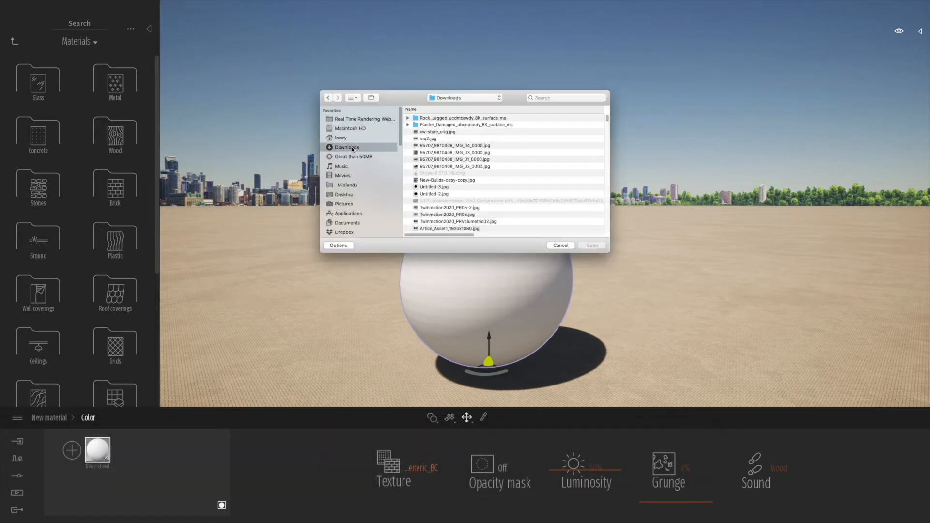
double_click(462, 118)
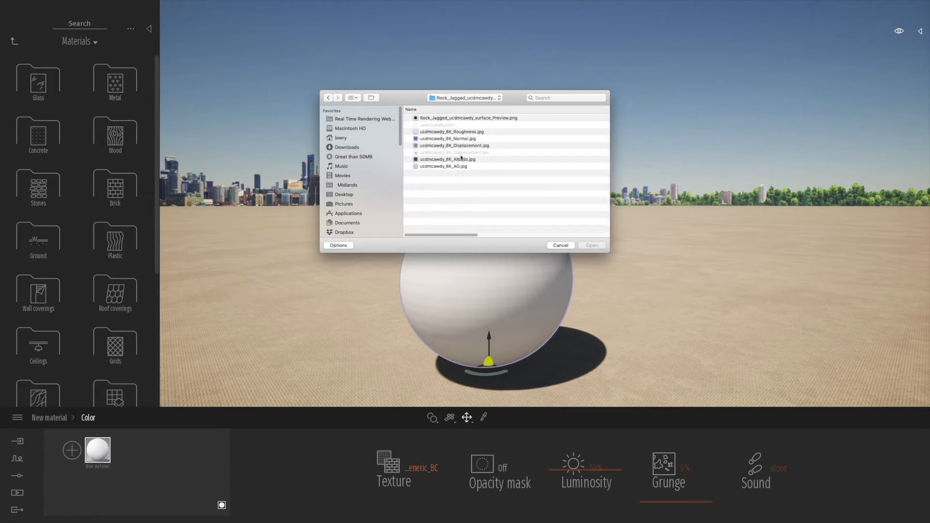
left_click(447, 159)
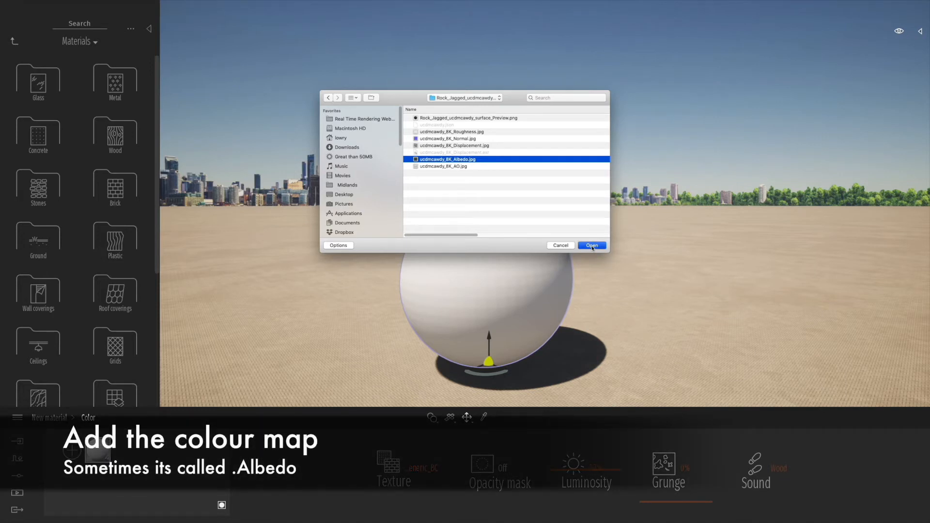
left_click(592, 245)
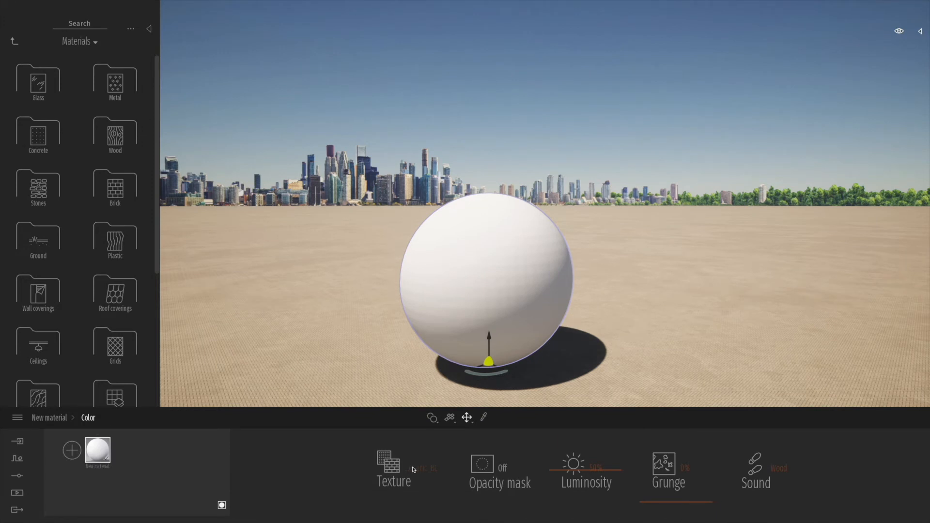
Raise the rock material's grunge amount to 79% on the Color page.
left_click(388, 463)
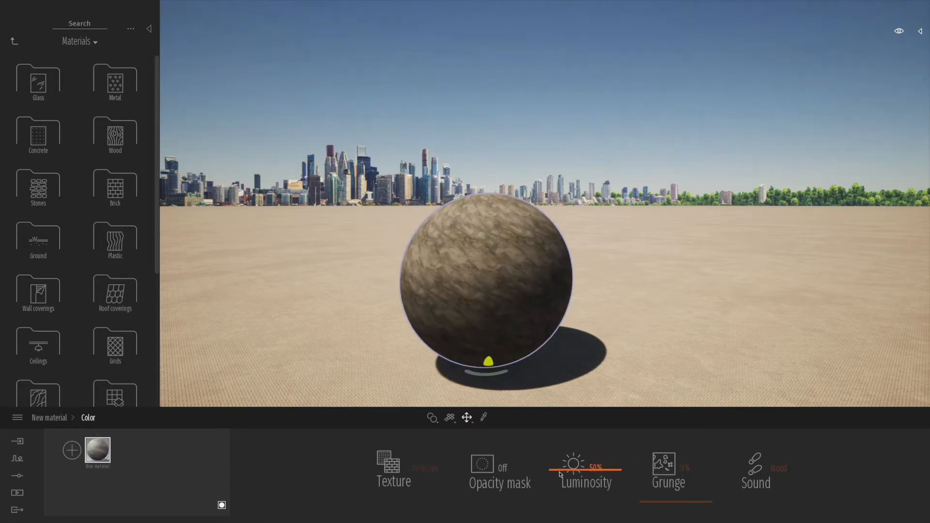
left_click_drag(584, 465, 557, 501)
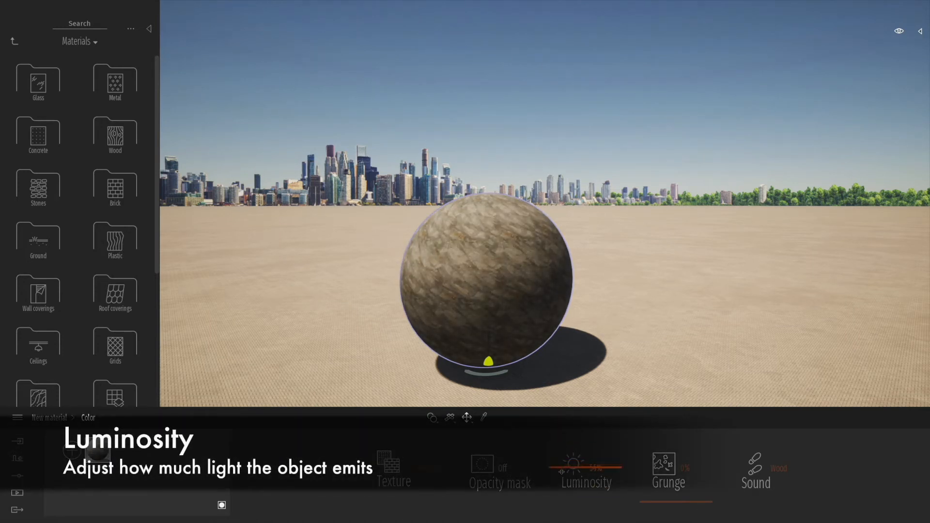
left_click_drag(586, 466, 560, 481)
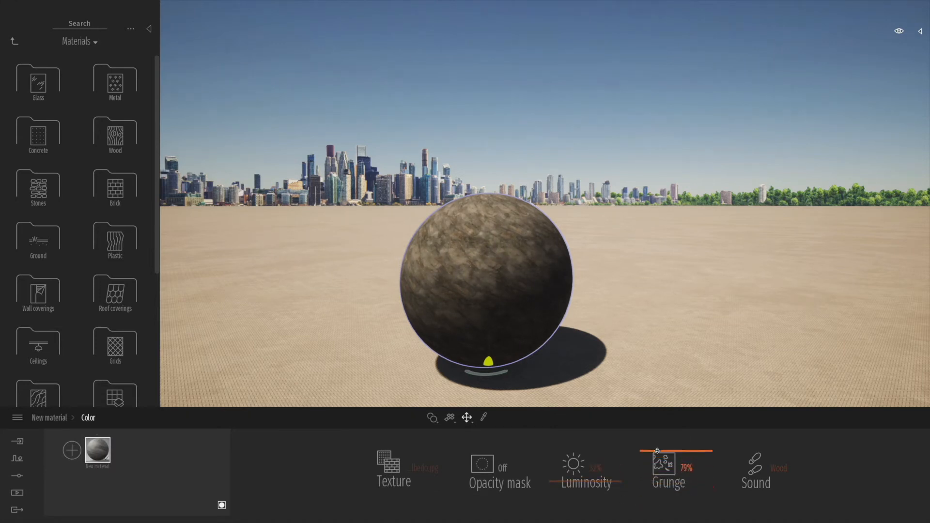
left_click_drag(658, 452, 651, 508)
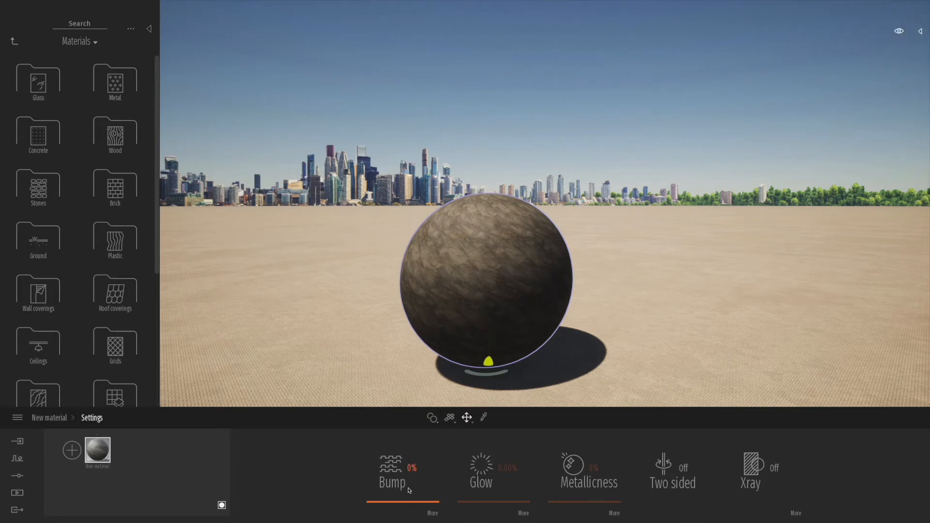
Use ucdmcawdy_8K_Normal.jpg as the bump texture and raise bump strength to nearly full.
left_click(391, 482)
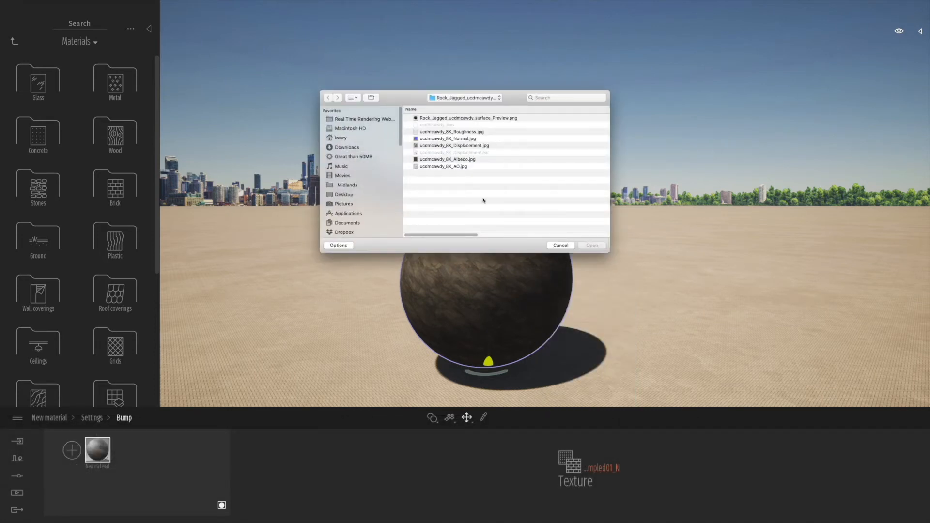
left_click(448, 138)
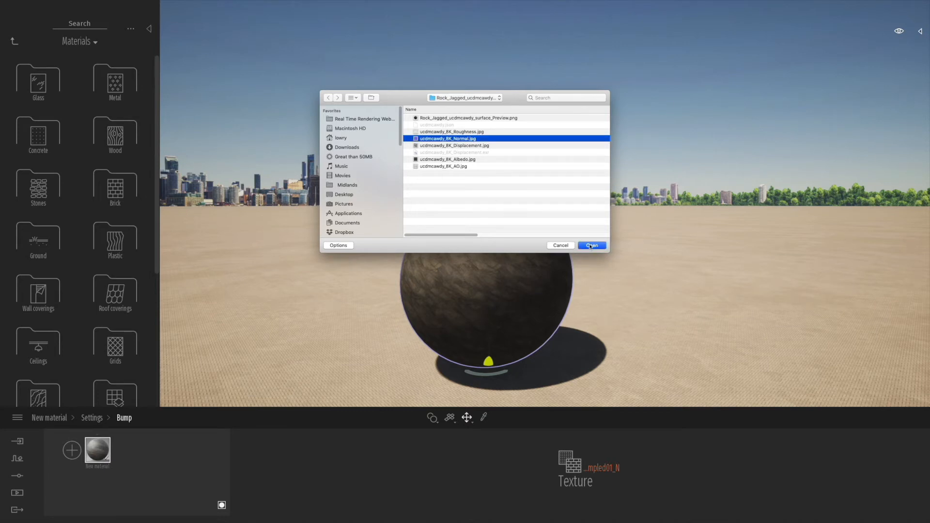
left_click(592, 245)
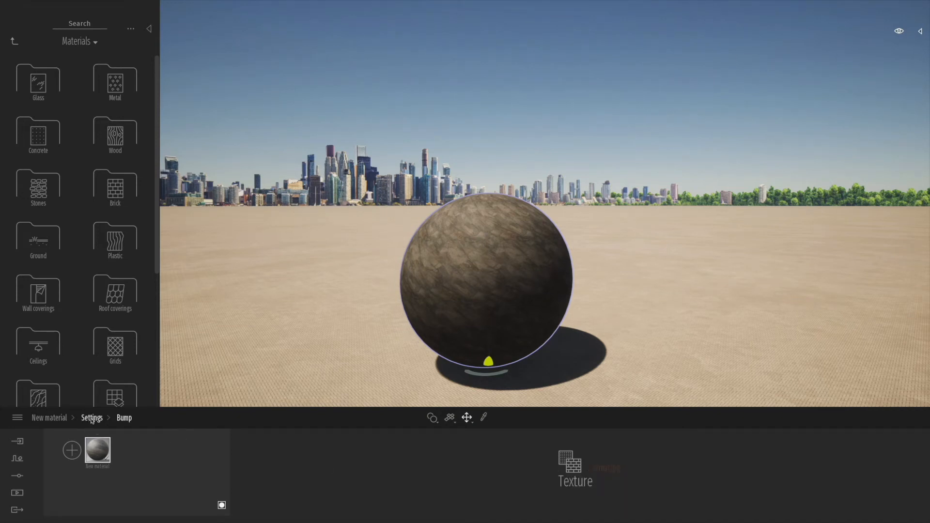
left_click(92, 418)
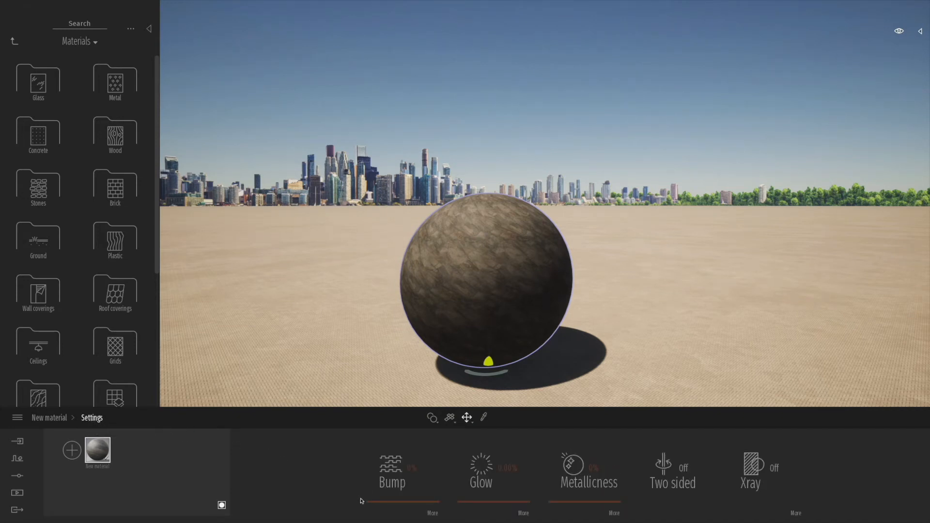
left_click_drag(368, 486, 431, 487)
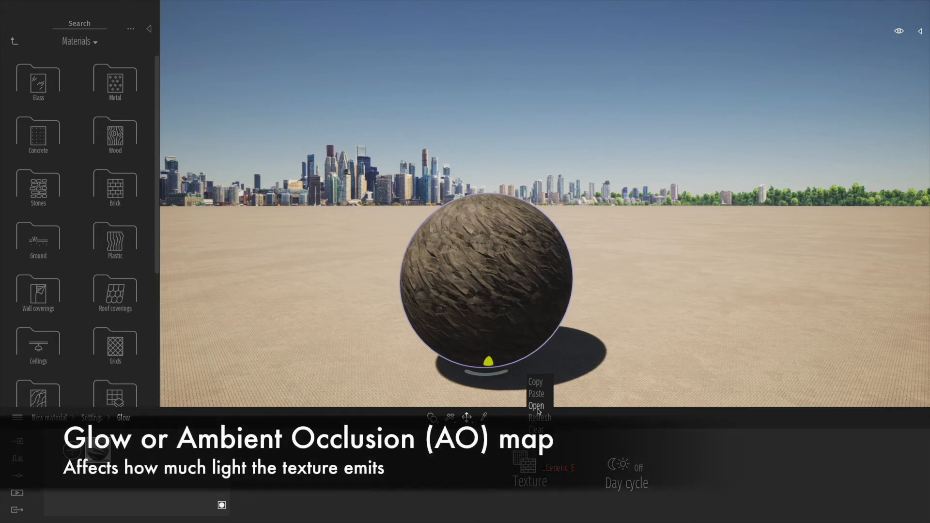
Load ucdmcawdy_8K_AO.jpg as the glow texture and bring glow down to 0%.
left_click(536, 405)
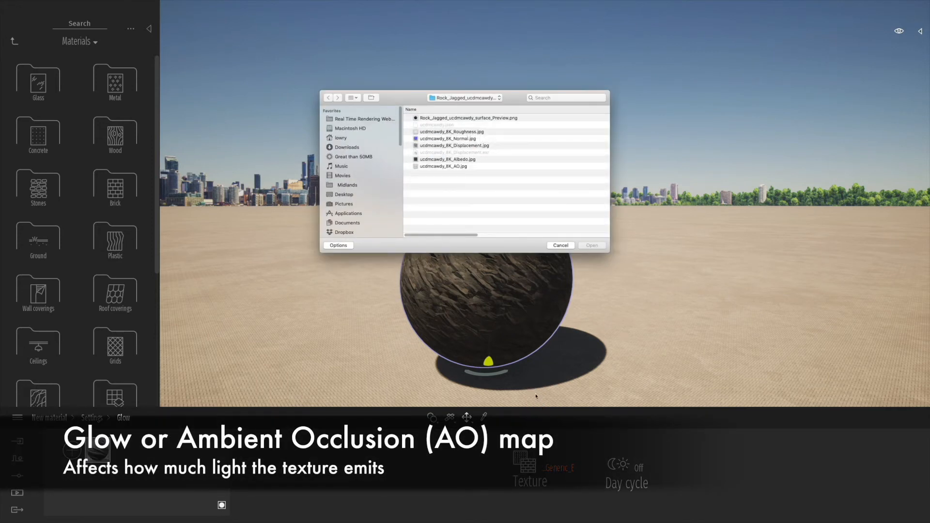
left_click(447, 166)
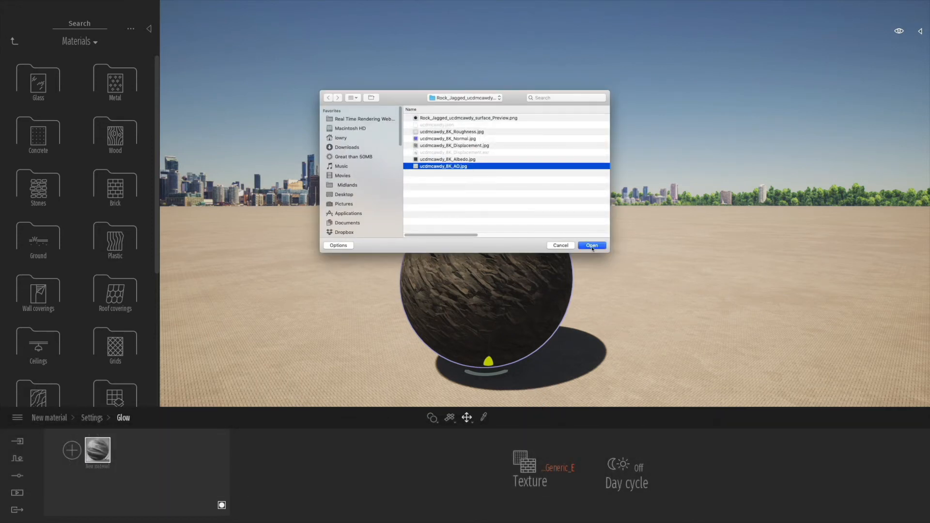
left_click(592, 245)
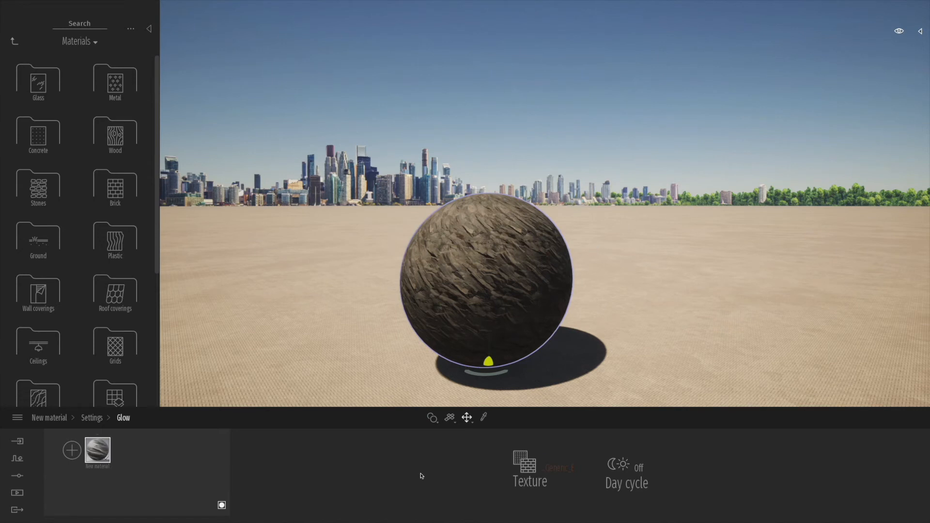
mouse_move(529, 474)
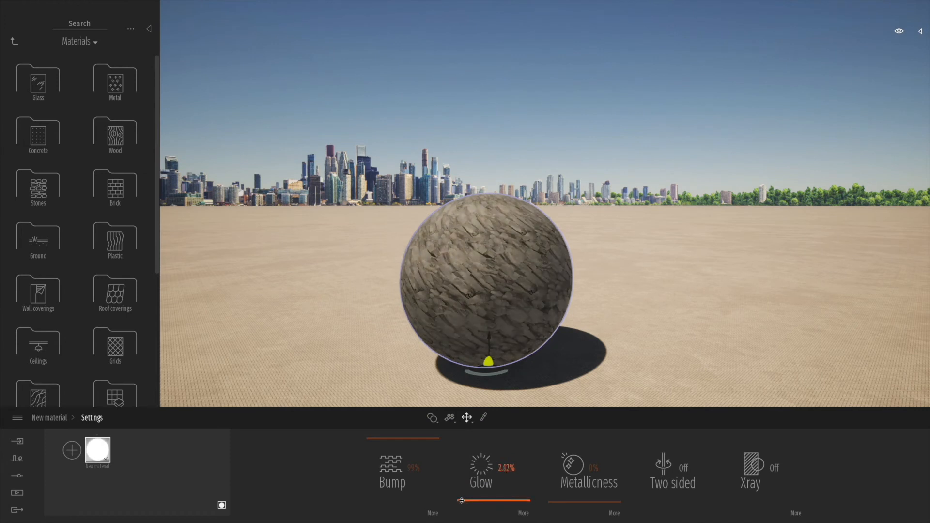
left_click_drag(475, 501, 462, 500)
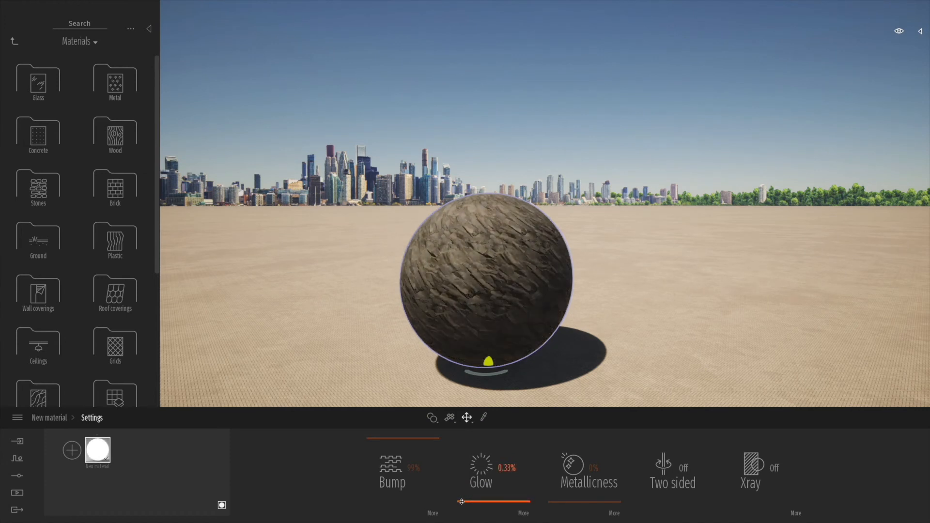
left_click_drag(468, 502, 460, 502)
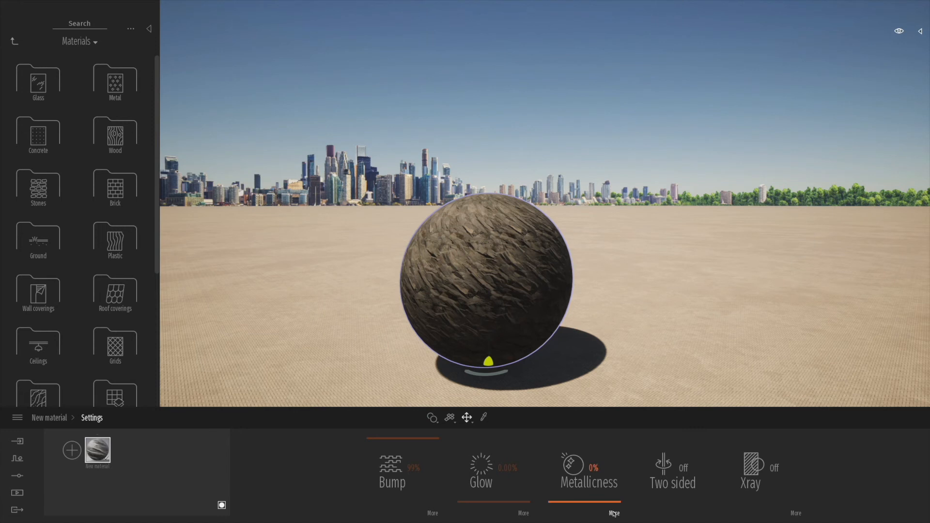
Set ucdmcawdy_8K_Roughness.jpg as the metallicness texture, then return to the settings overview.
left_click(610, 513)
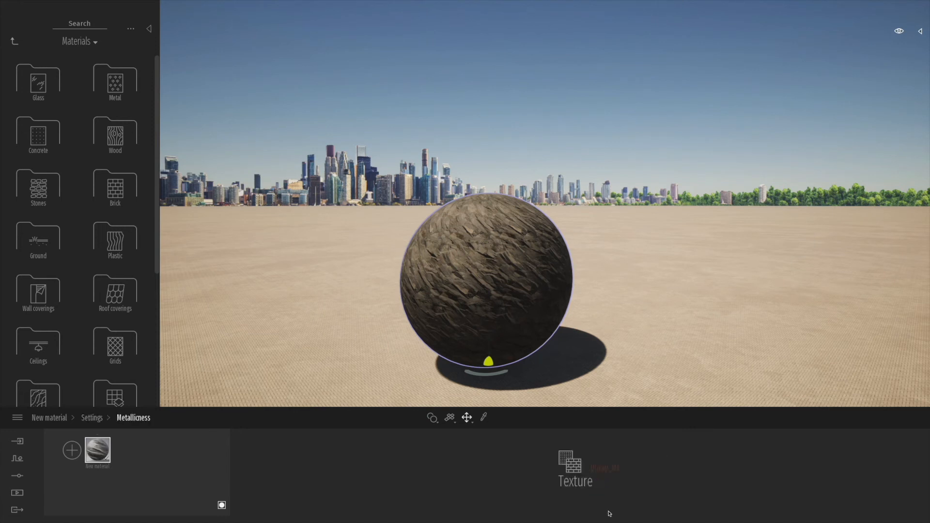
right_click(569, 465)
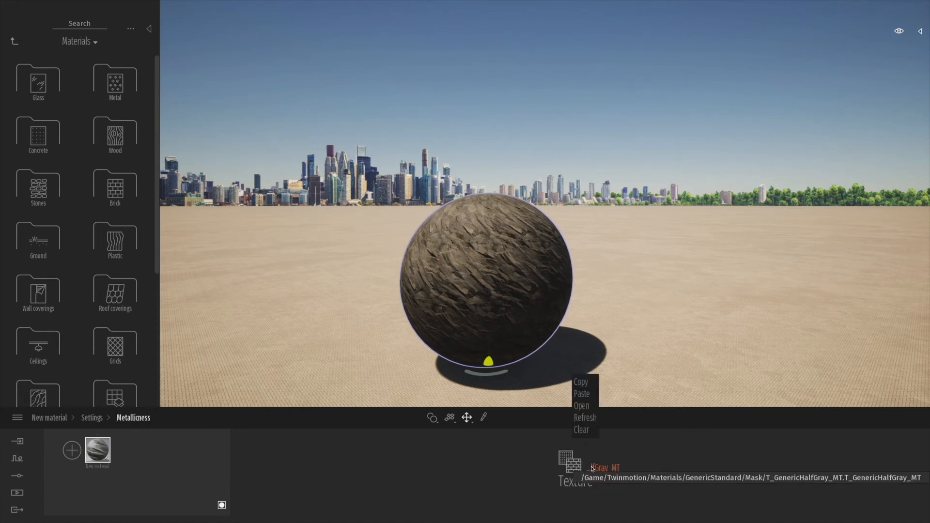
left_click(581, 405)
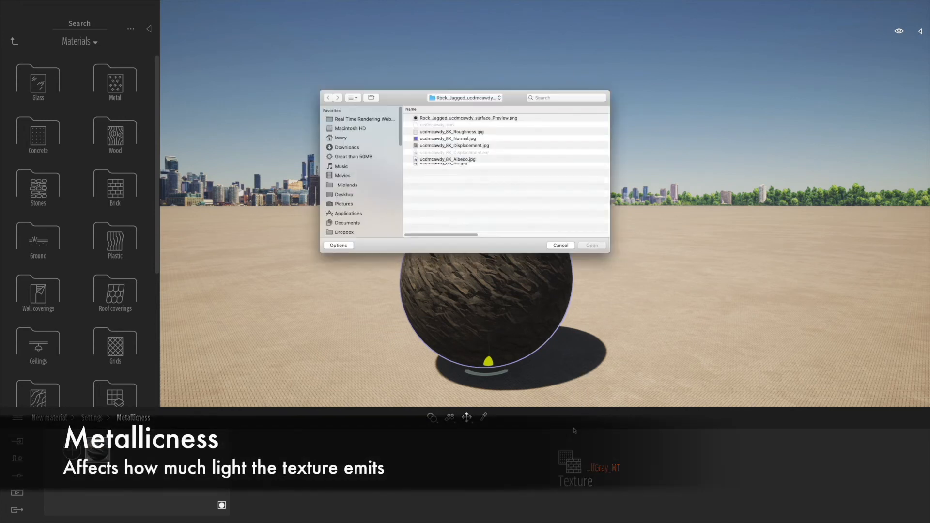
left_click(451, 132)
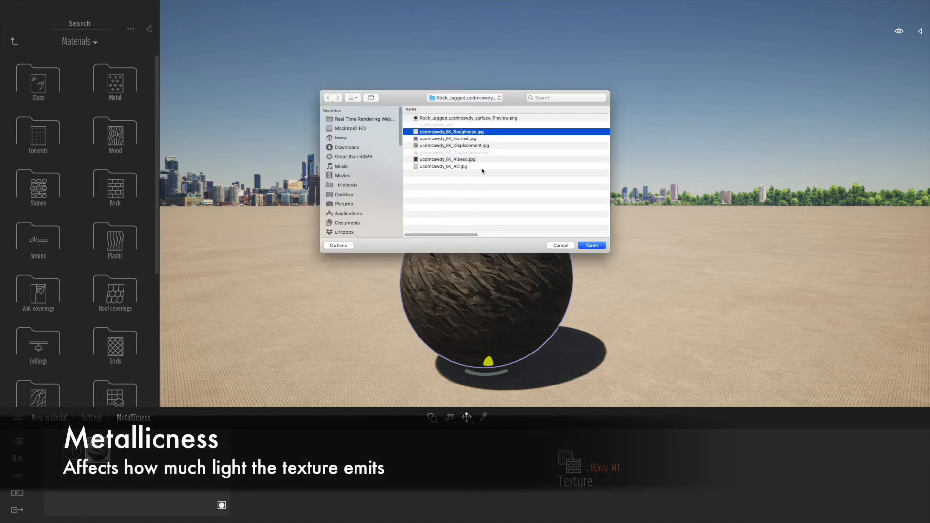
left_click(592, 245)
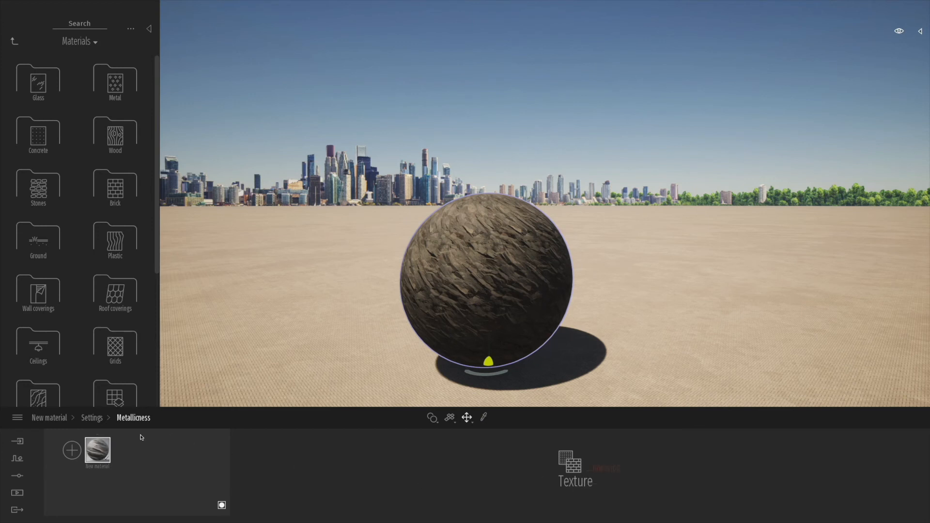
left_click(92, 418)
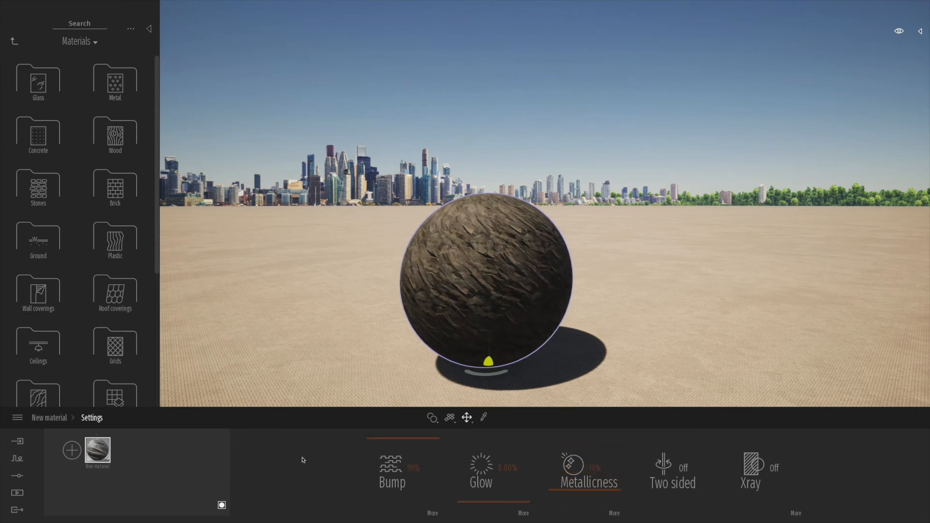
Rename the rock material thumbnail to 'Cliff Rock' and bring up its library options.
right_click(97, 450)
type("Cliff Rock")
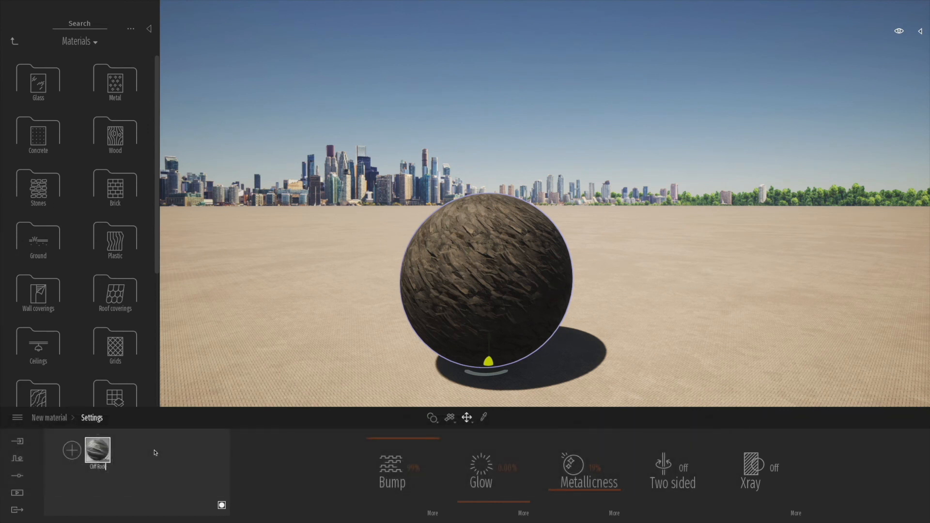
right_click(97, 450)
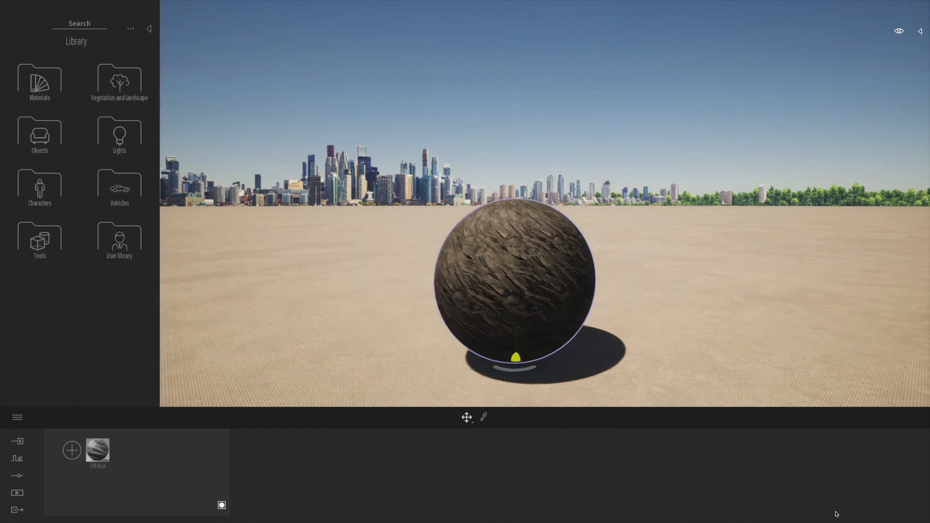
mouse_move(761, 503)
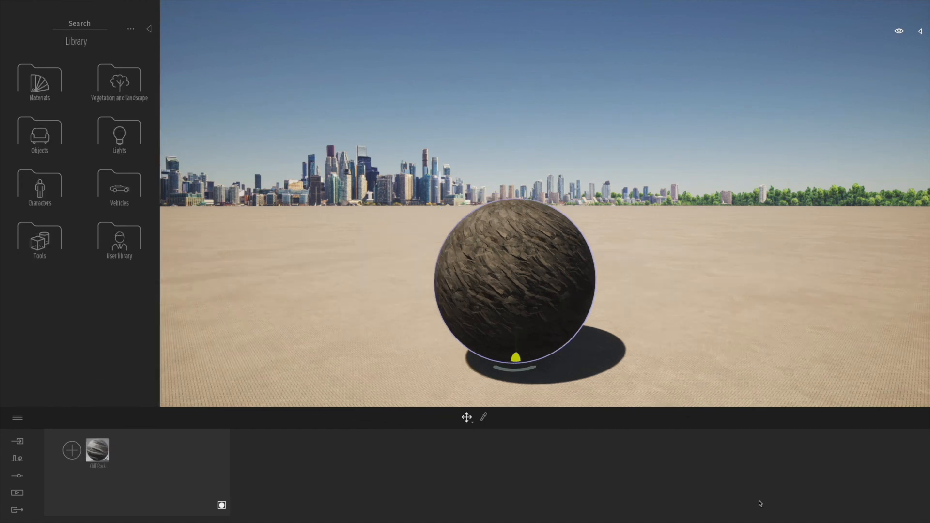